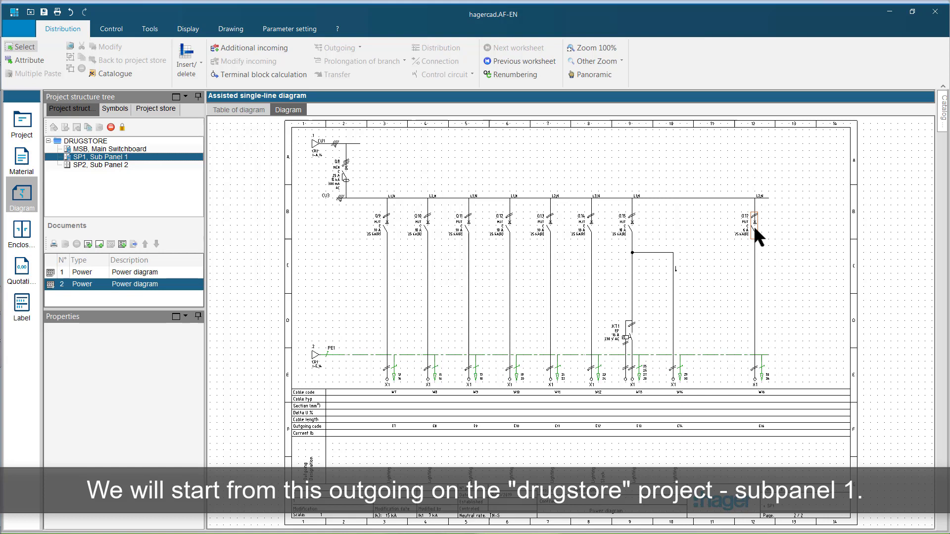
Create a control circuit from the last outgoing breaker Q17 of Sub Panel 1
{"action": "left_click", "coordinate": [752, 227]}
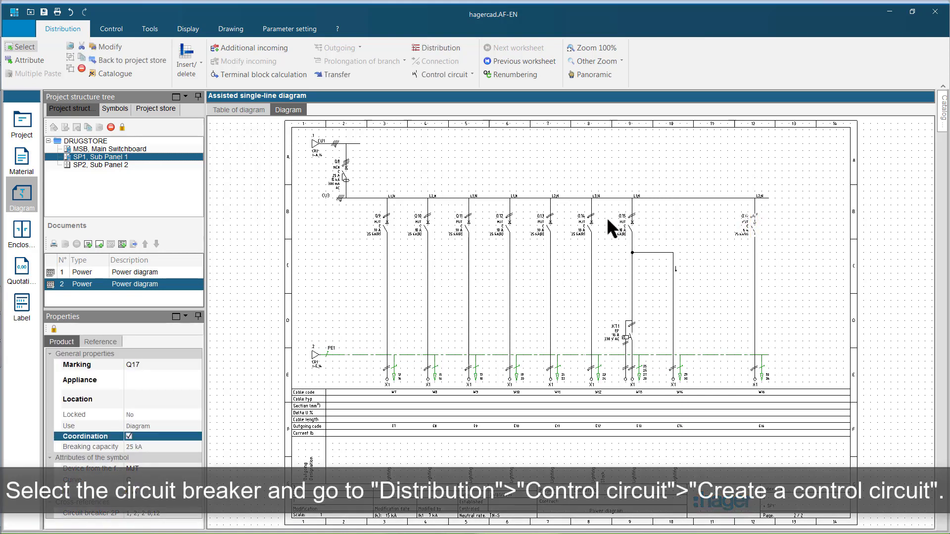
{"action": "mouse_move", "coordinate": [448, 90]}
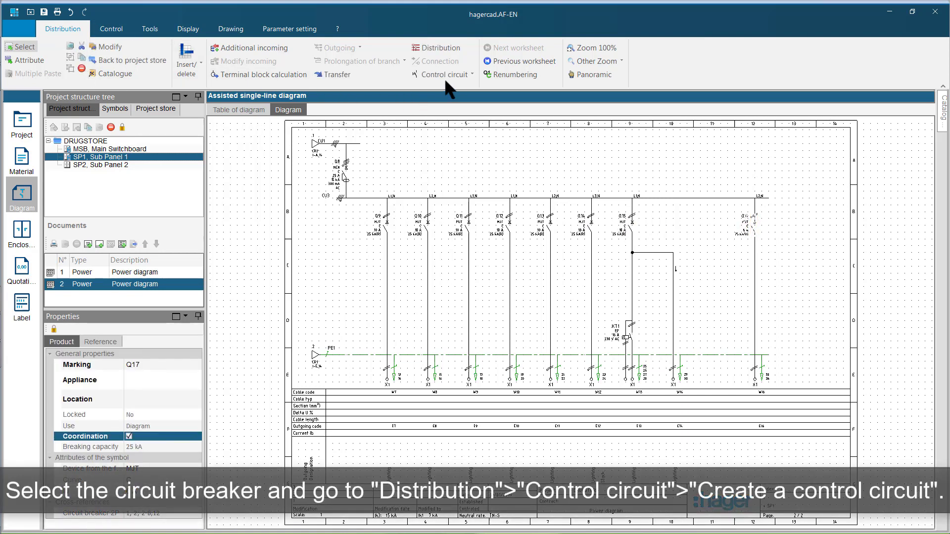
{"action": "left_click", "coordinate": [442, 74]}
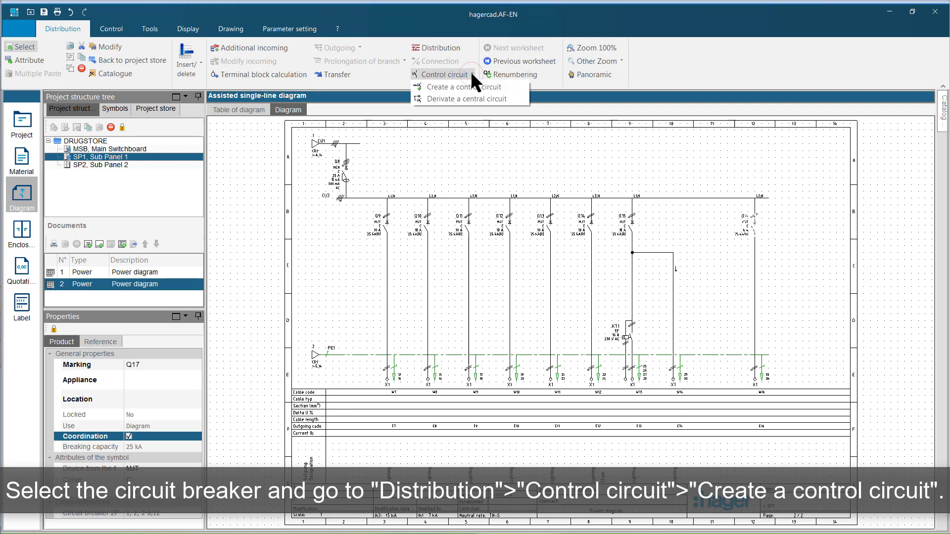
{"action": "left_click", "coordinate": [465, 87]}
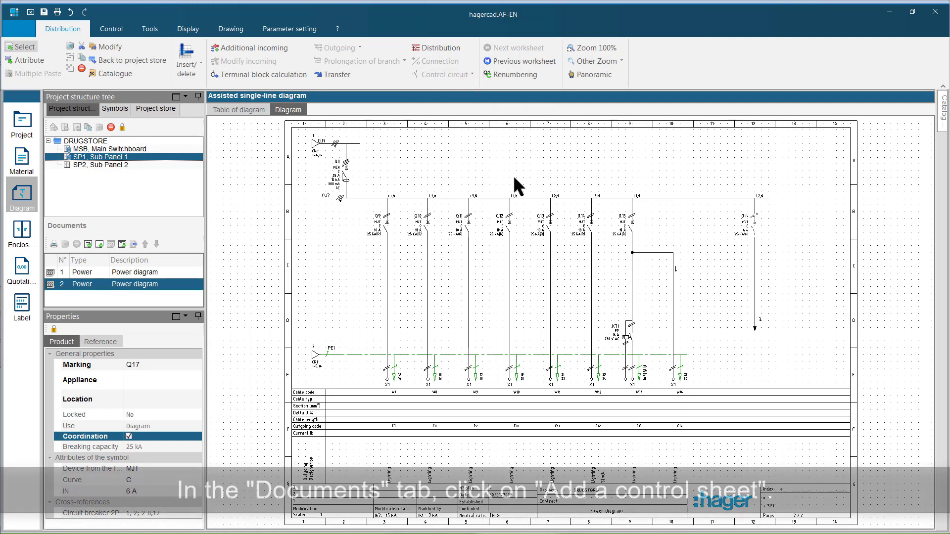
{"action": "mouse_move", "coordinate": [122, 243]}
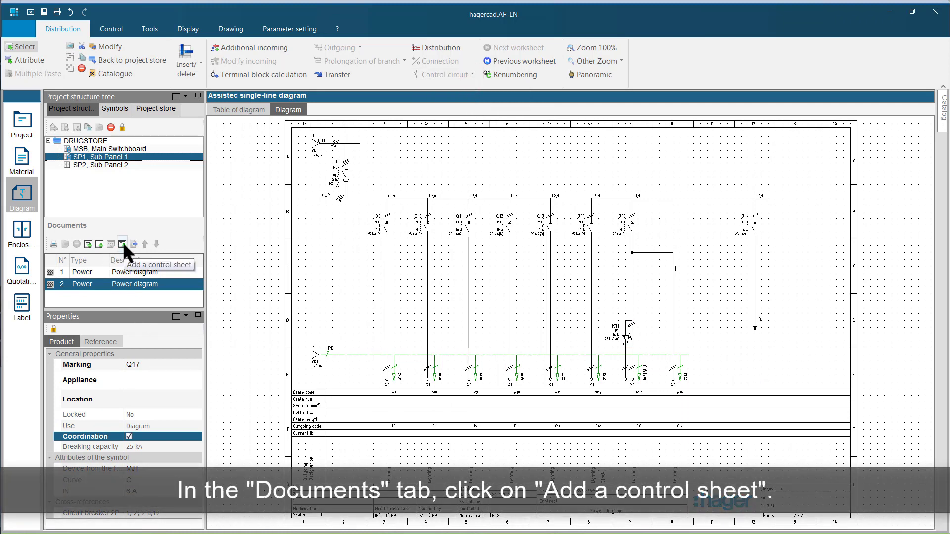
Add a new control diagram worksheet in Documents and bring it up
{"action": "left_click", "coordinate": [122, 243]}
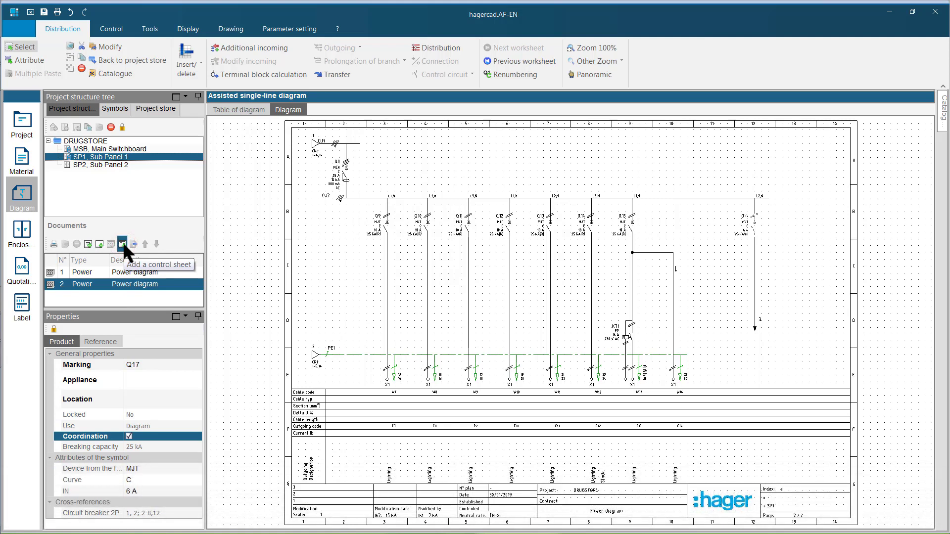
{"action": "left_click", "coordinate": [121, 244]}
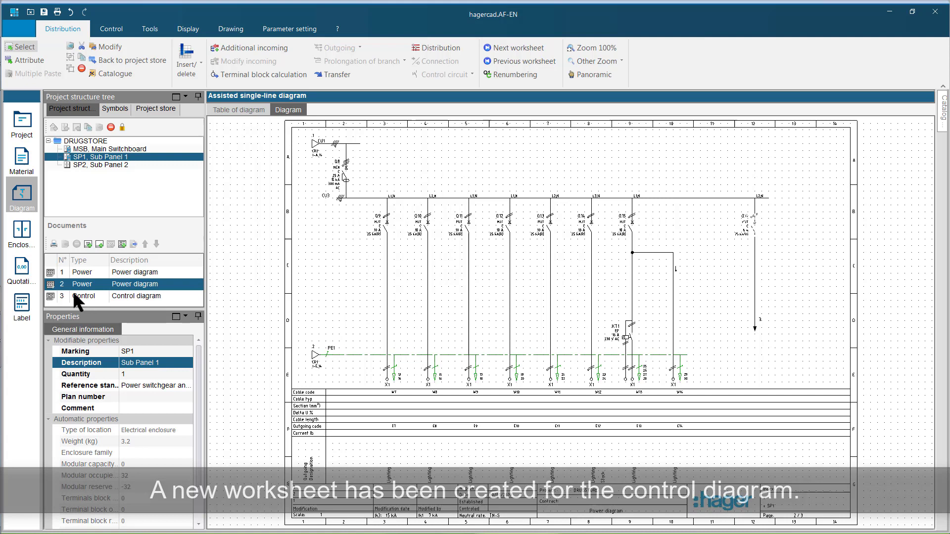
{"action": "left_click", "coordinate": [82, 296]}
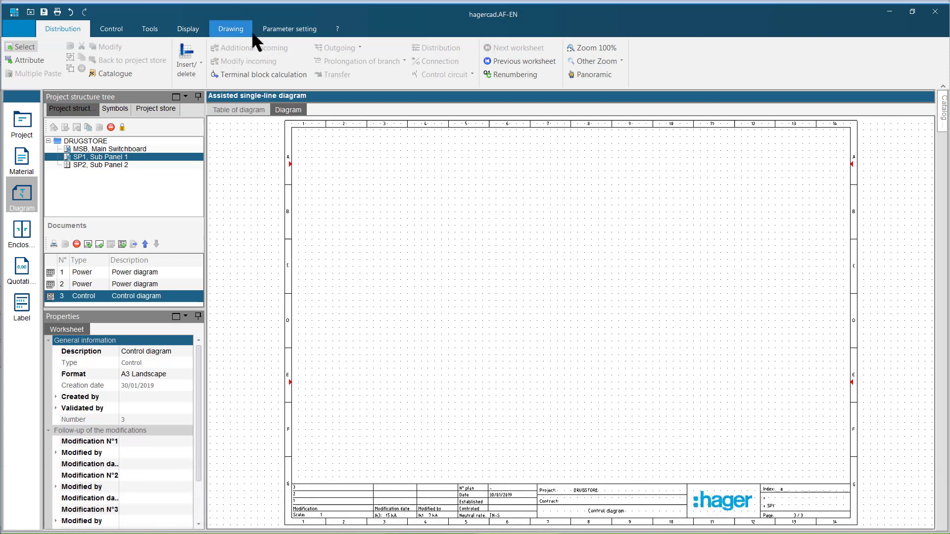
Choose the breaker's cross-reference 3 (2-D,12) from the Add cross-reference dialog
{"action": "left_click", "coordinate": [110, 29]}
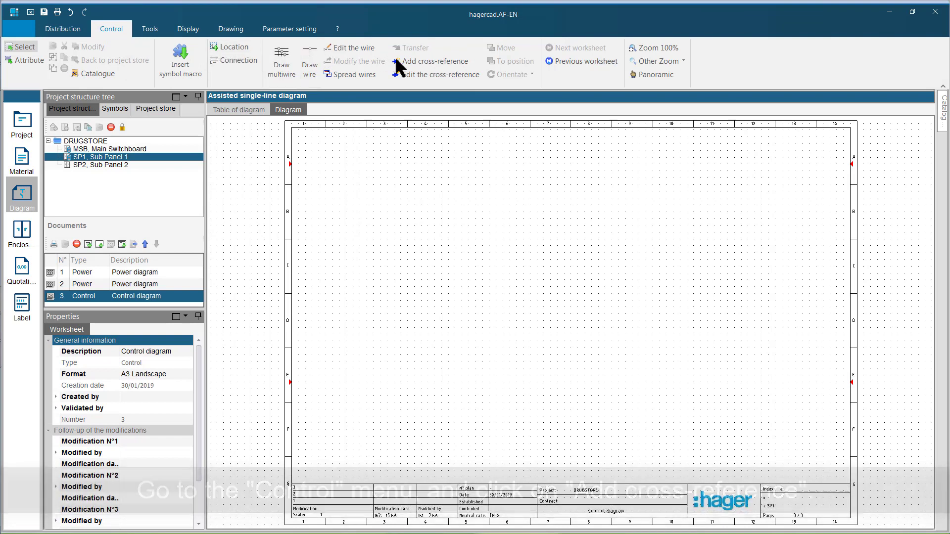
{"action": "left_click", "coordinate": [432, 60]}
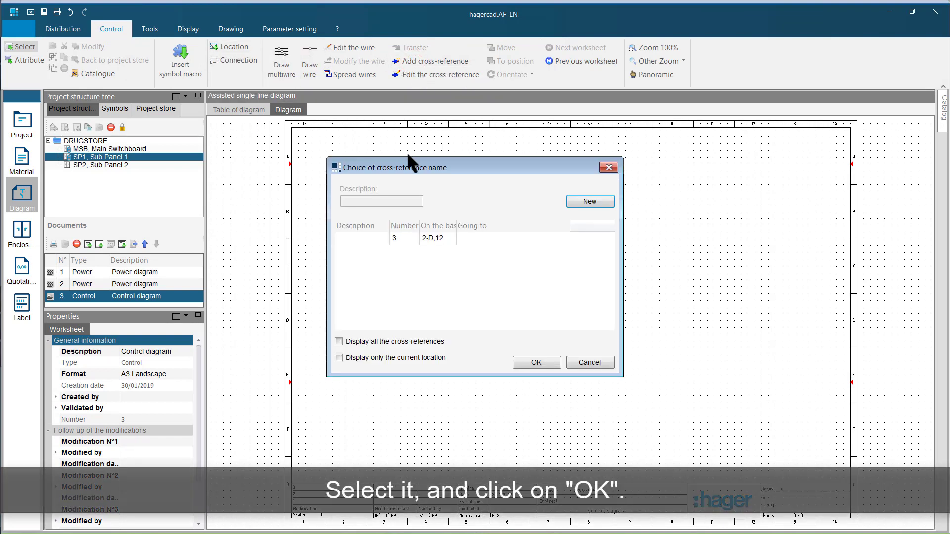
{"action": "left_click", "coordinate": [436, 238]}
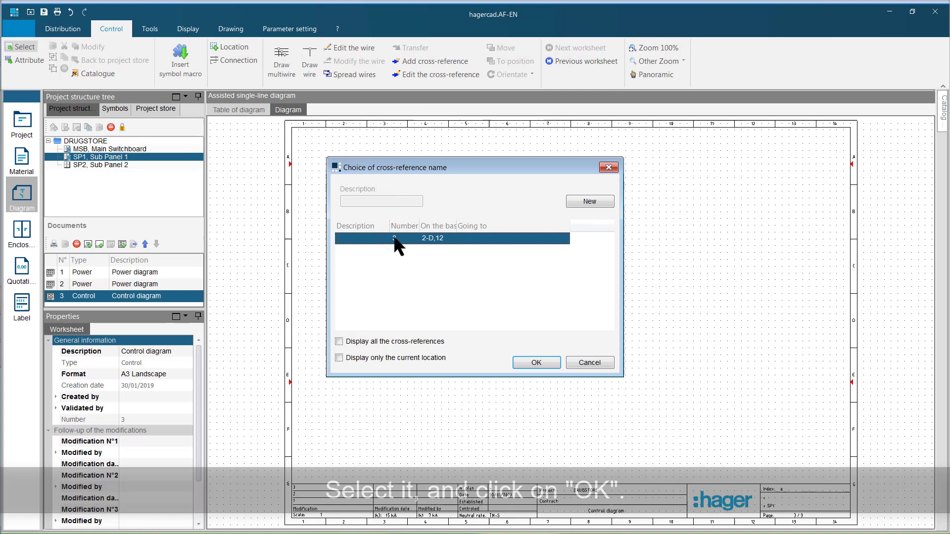
{"action": "left_click", "coordinate": [535, 362]}
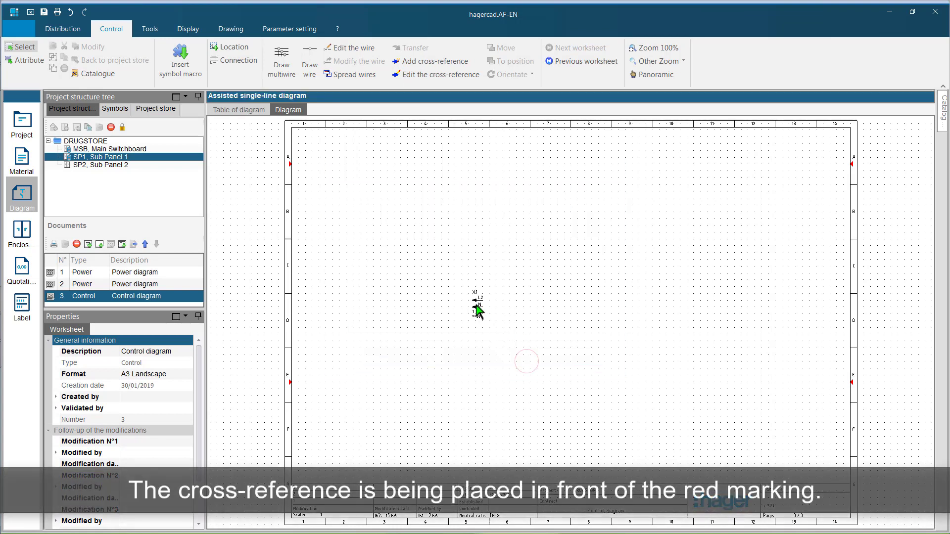
Place the cross-reference at the top-left red marking in row A
{"action": "left_click_drag", "start_coordinate": [477, 308], "coordinate": [330, 179]}
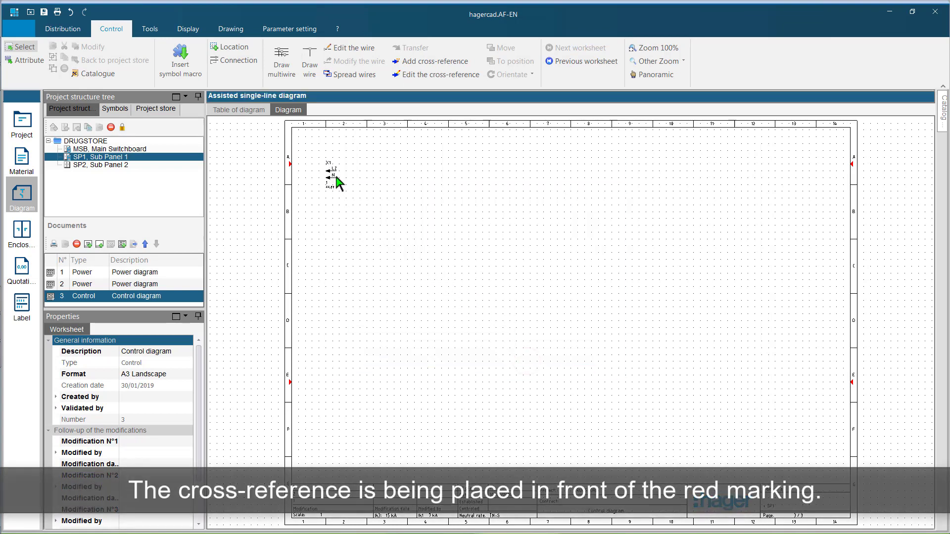
{"action": "left_click", "coordinate": [324, 176]}
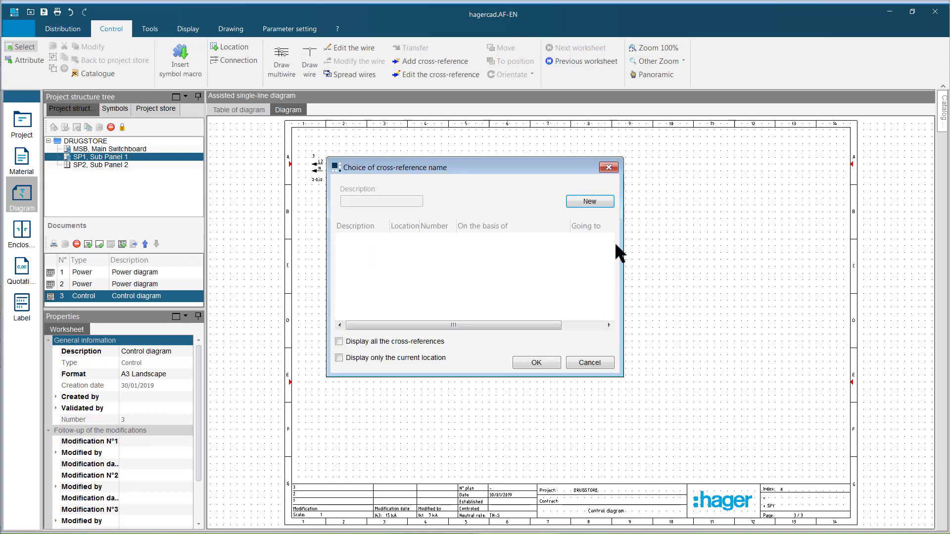
{"action": "left_click", "coordinate": [608, 168]}
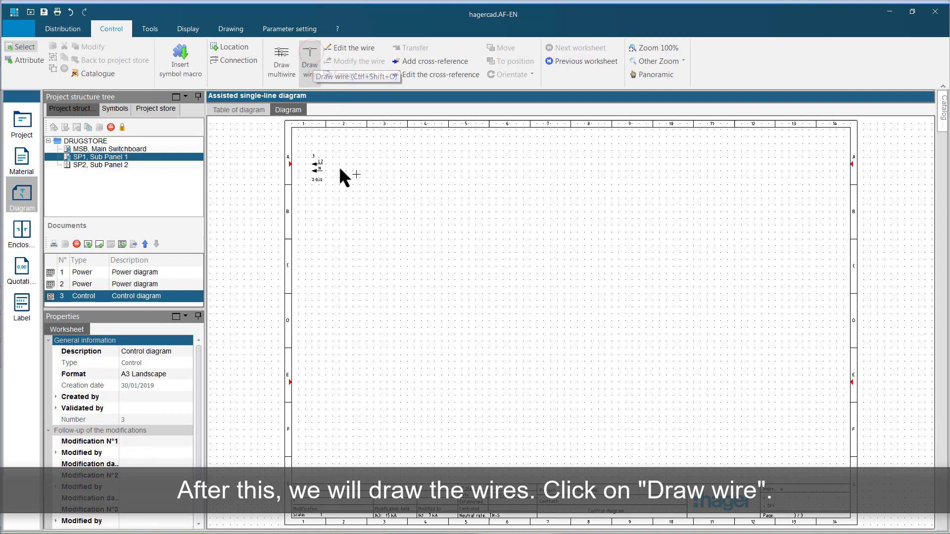
Draw a control wire from the cross-reference terminal down the sheet
{"action": "left_click_drag", "start_coordinate": [317, 165], "coordinate": [842, 165]}
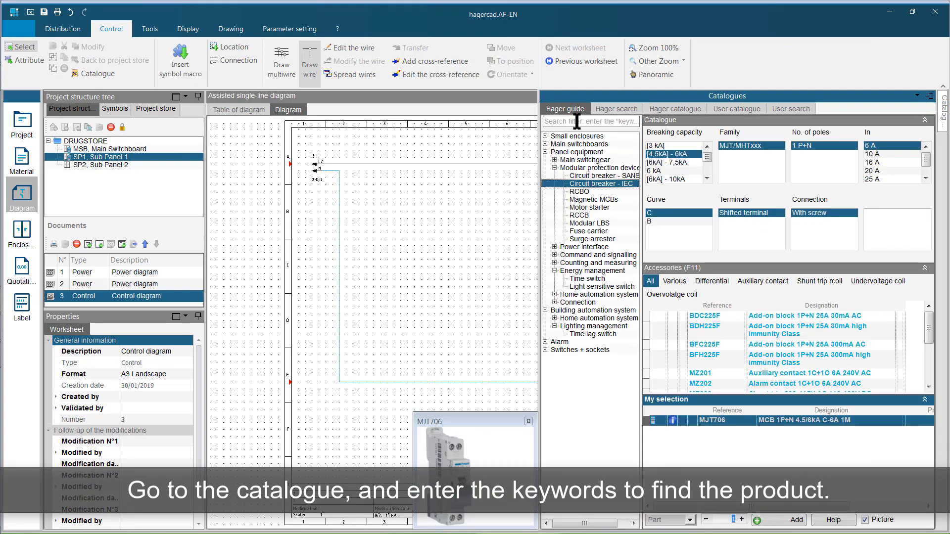
Add a digital weekly two-channel time switch from the catalogue to the diagram
{"action": "type", "text": "time s"}
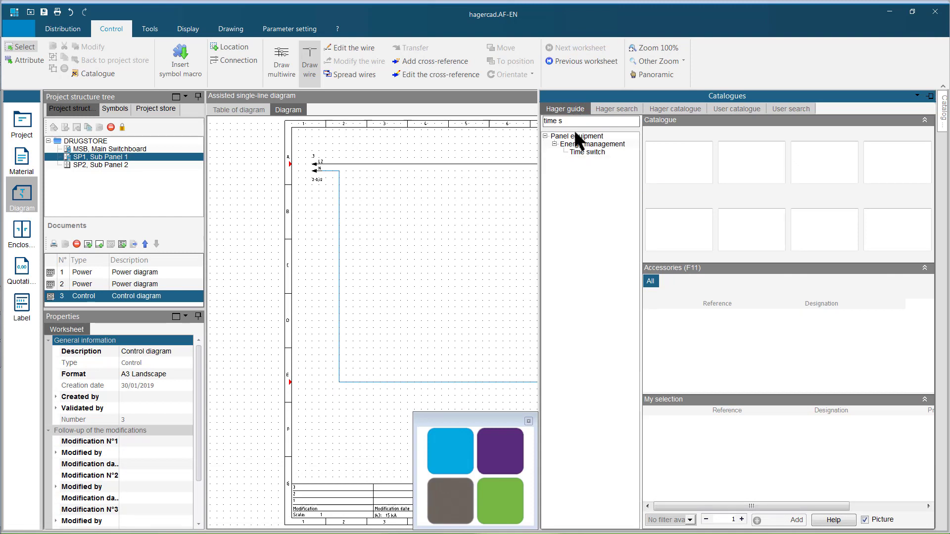
{"action": "left_click", "coordinate": [585, 152]}
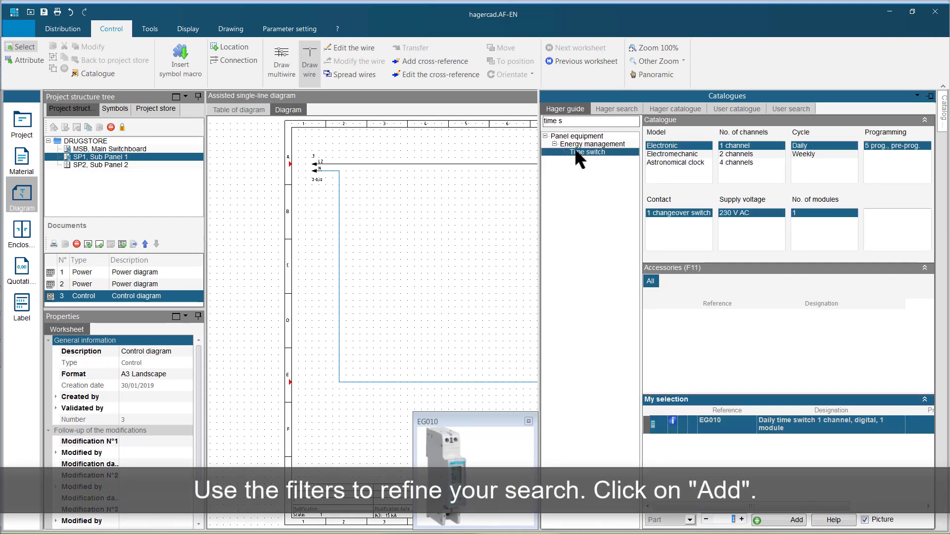
{"action": "left_click", "coordinate": [736, 154]}
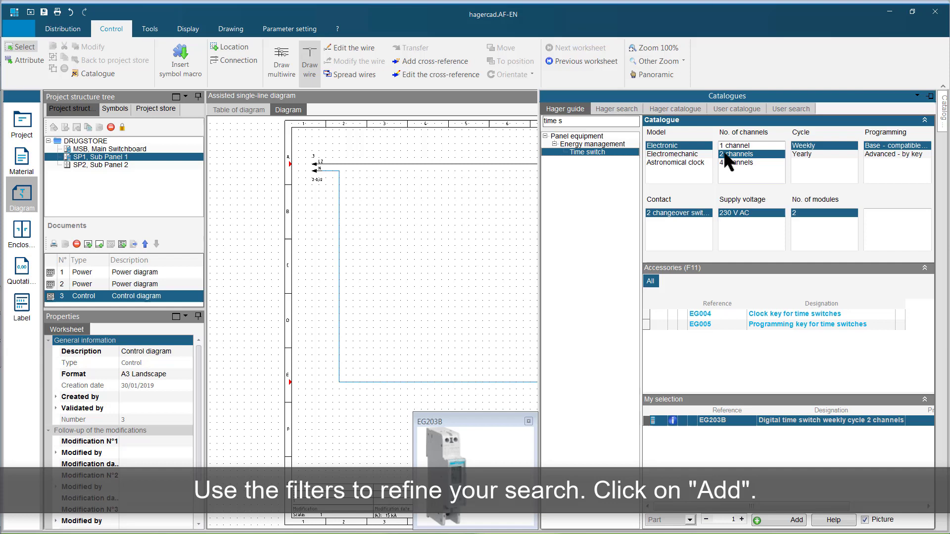
{"action": "left_click", "coordinate": [788, 519]}
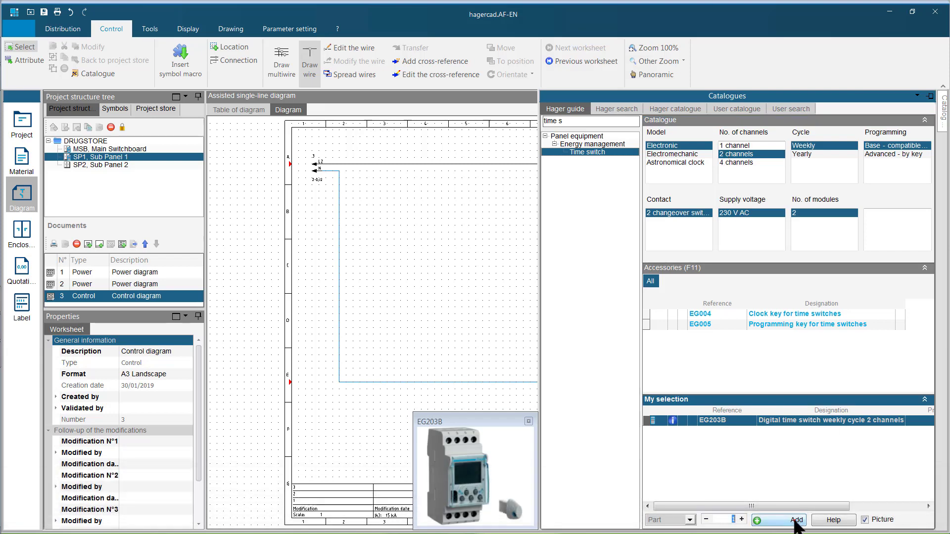
{"action": "left_click", "coordinate": [777, 519]}
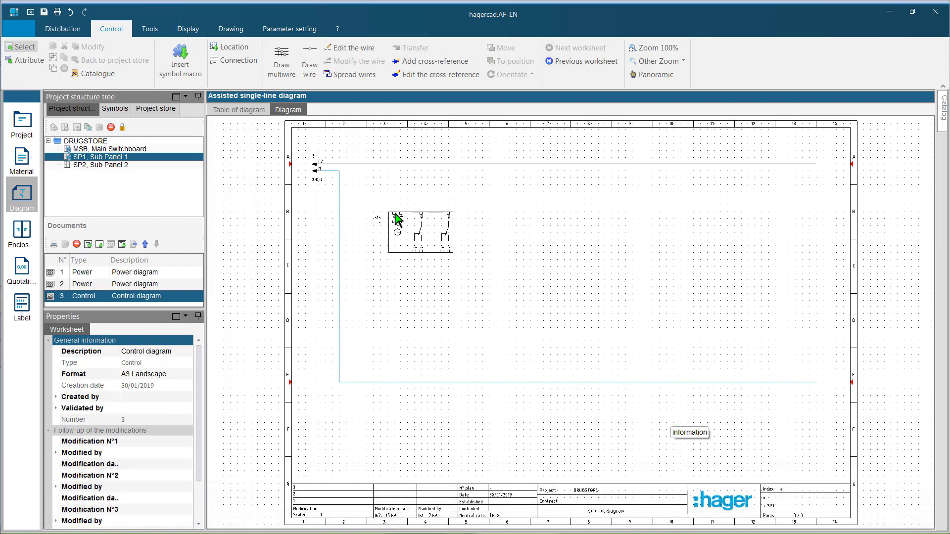
Switch the time switch to its single-channel symbol
{"action": "right_click", "coordinate": [397, 232]}
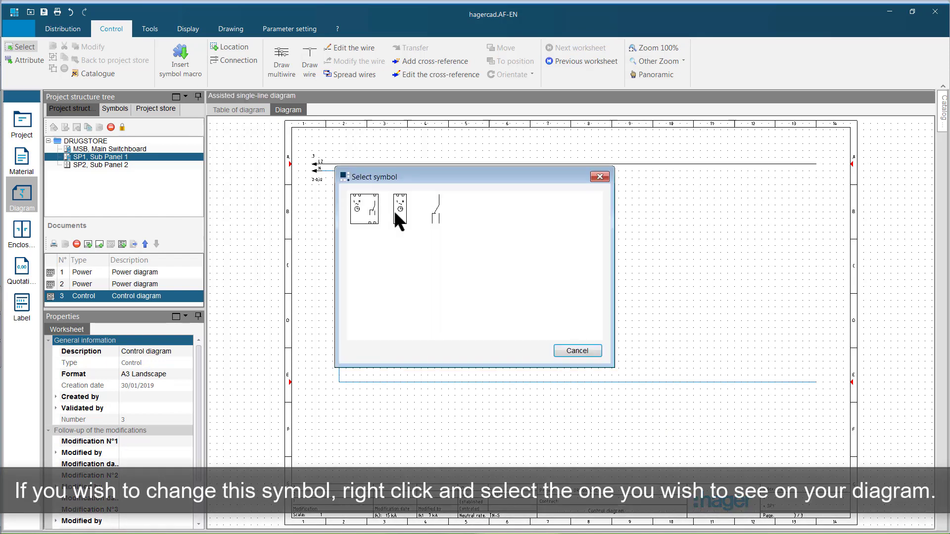
{"action": "mouse_move", "coordinate": [397, 222]}
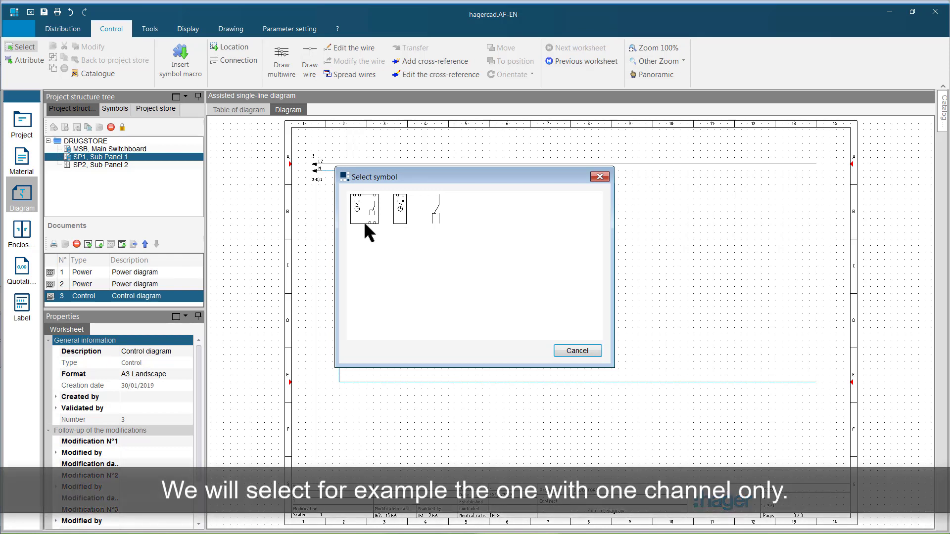
{"action": "left_click", "coordinate": [363, 210]}
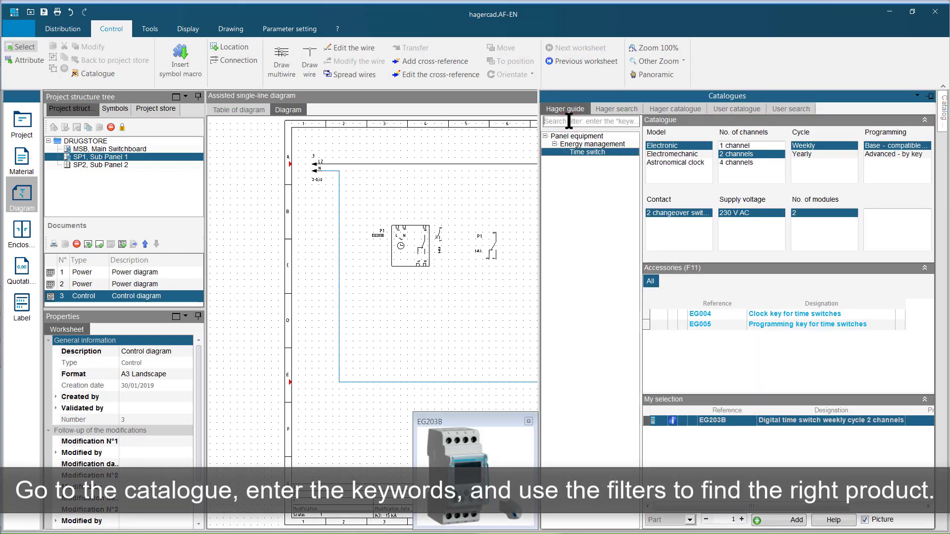
Add contactor ESC225 from the catalogue, filtered to 2NO contacts and 25 A
{"action": "type", "text": "contactor"}
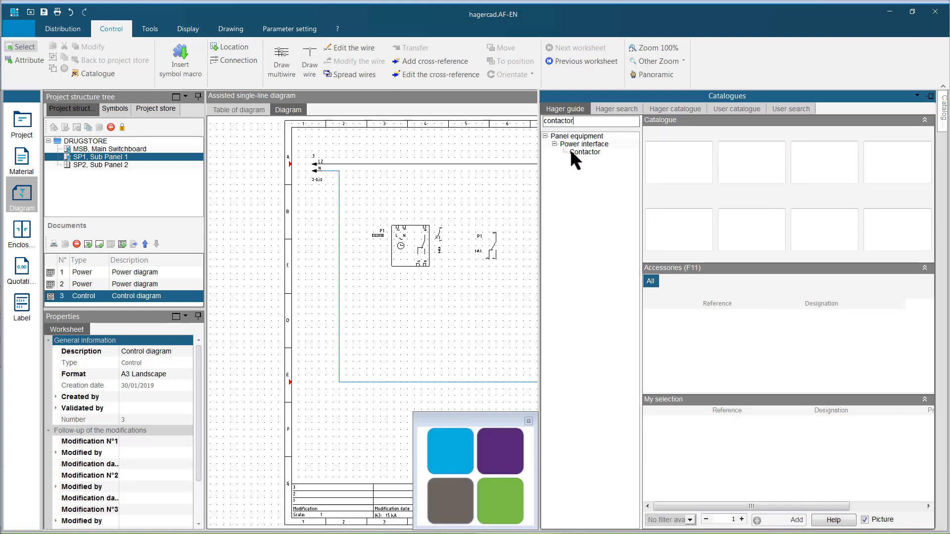
{"action": "left_click", "coordinate": [586, 152]}
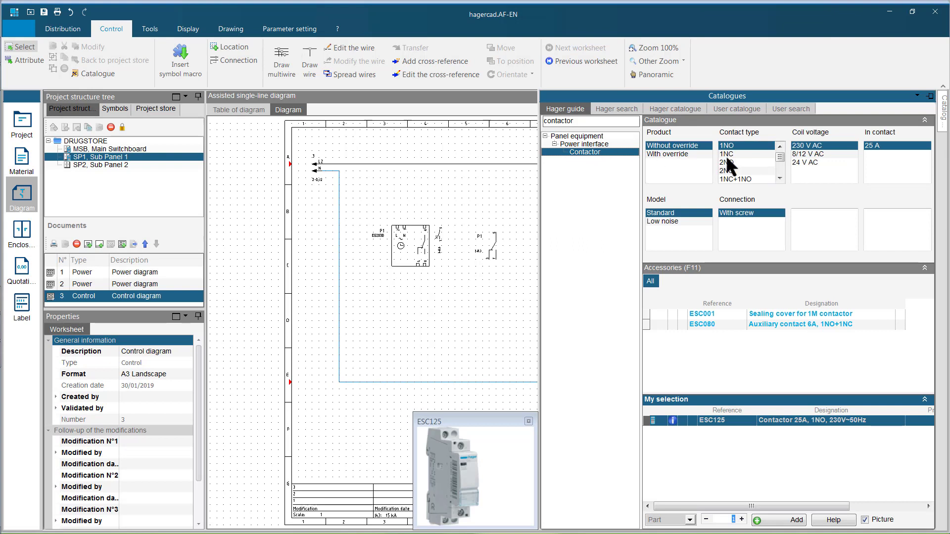
{"action": "left_click", "coordinate": [749, 162]}
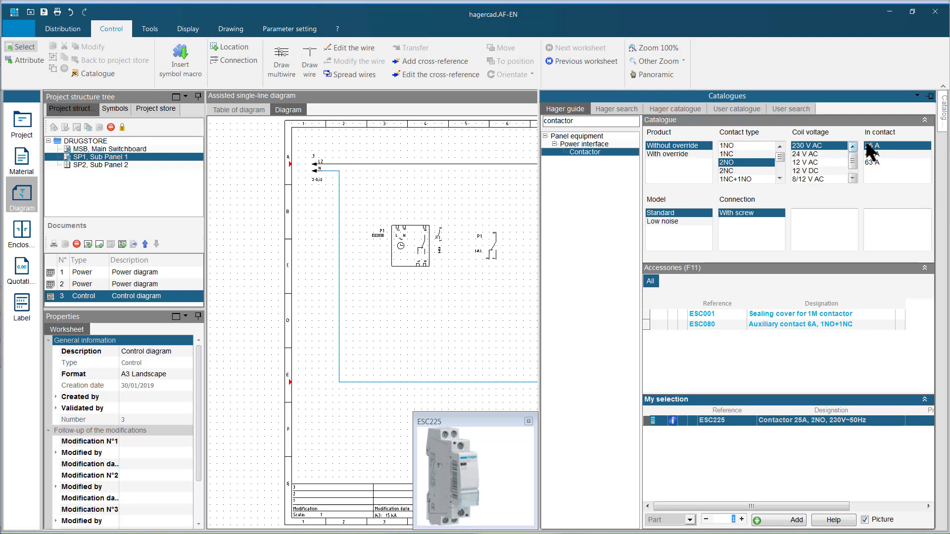
{"action": "left_click", "coordinate": [796, 520]}
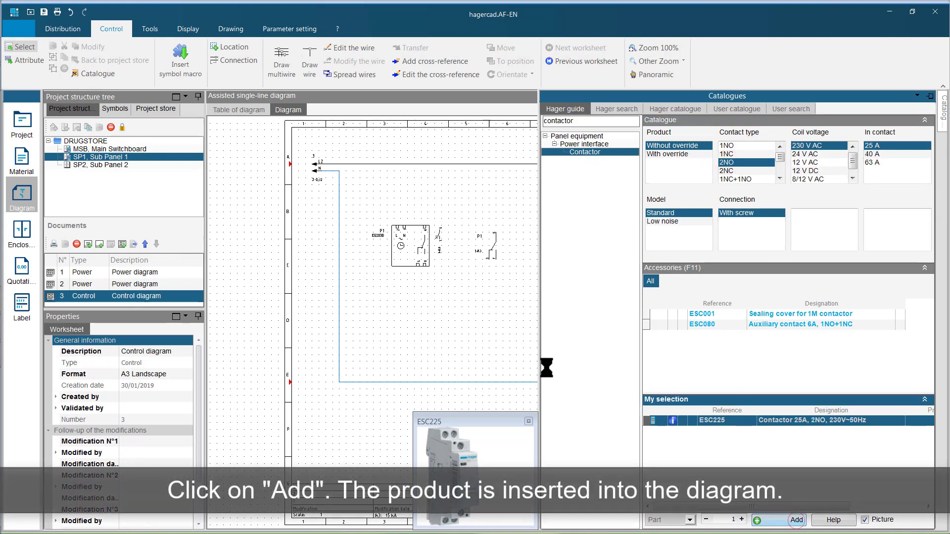
{"action": "left_click", "coordinate": [795, 519]}
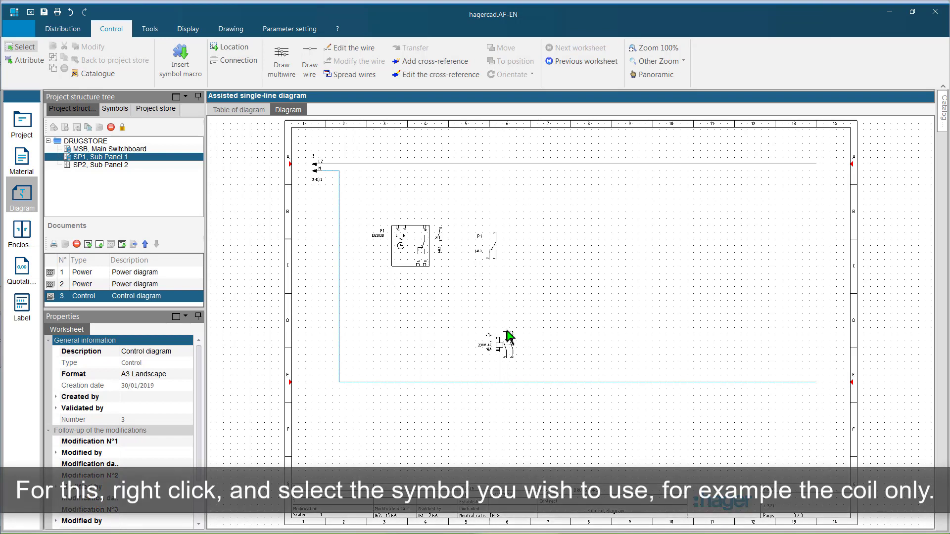
Switch the contactor to its coil-only symbol and place coil K1 in the lower circuit
{"action": "right_click", "coordinate": [506, 338]}
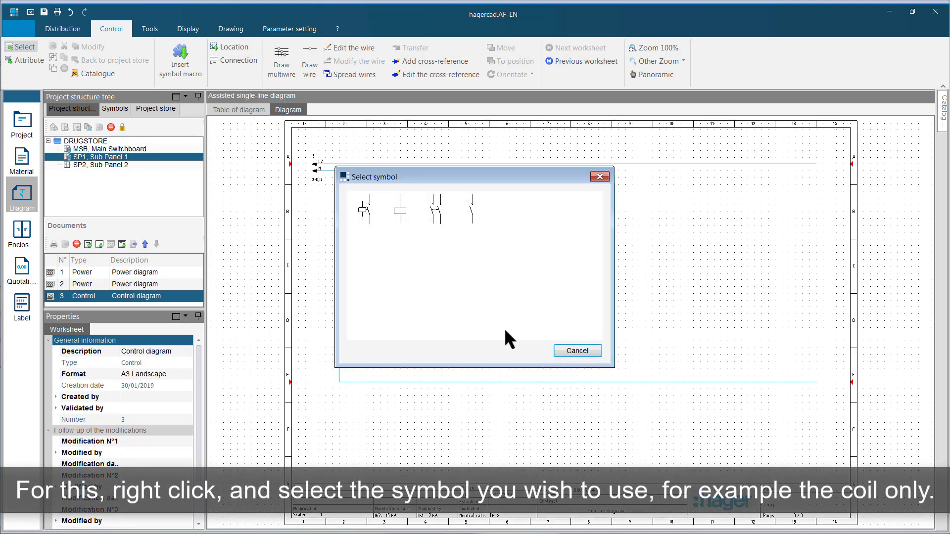
{"action": "mouse_move", "coordinate": [400, 215]}
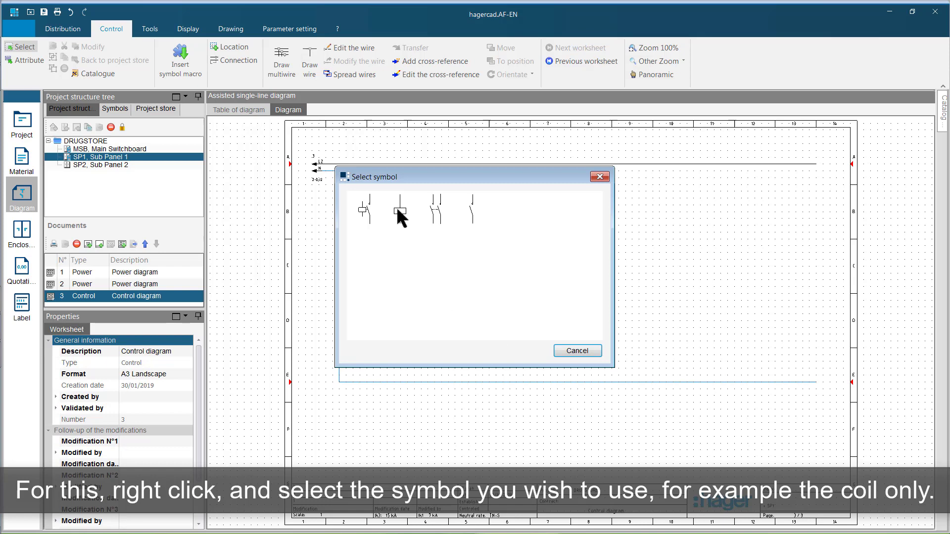
{"action": "left_click", "coordinate": [399, 210]}
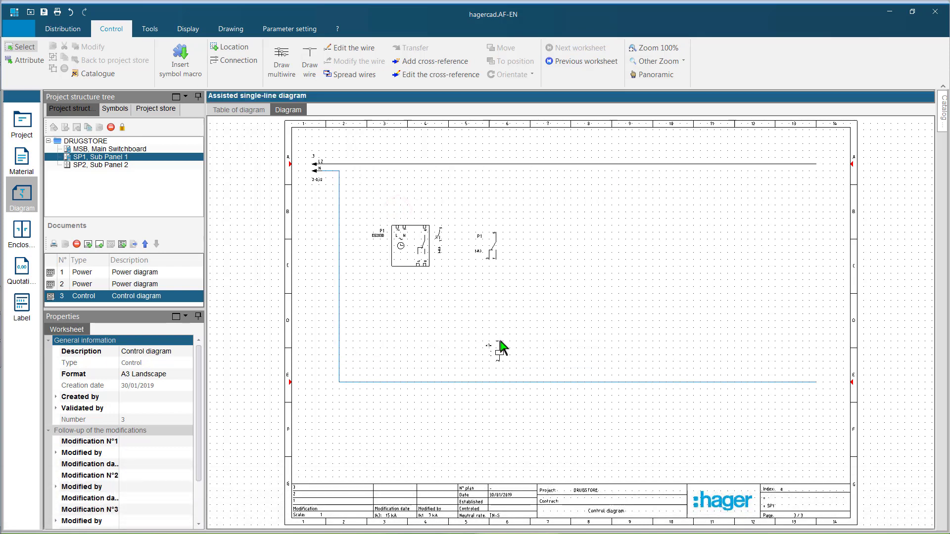
{"action": "left_click", "coordinate": [496, 339]}
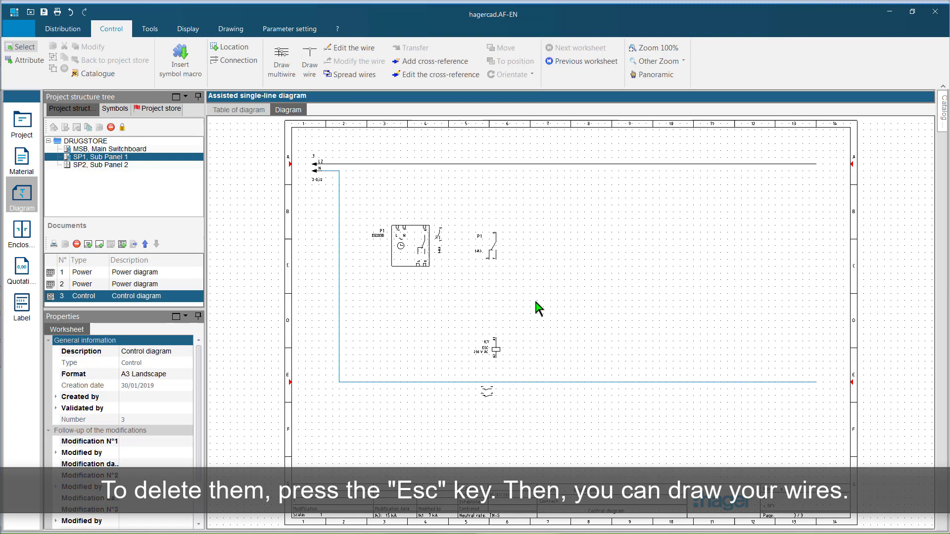
{"action": "mouse_move", "coordinate": [308, 57]}
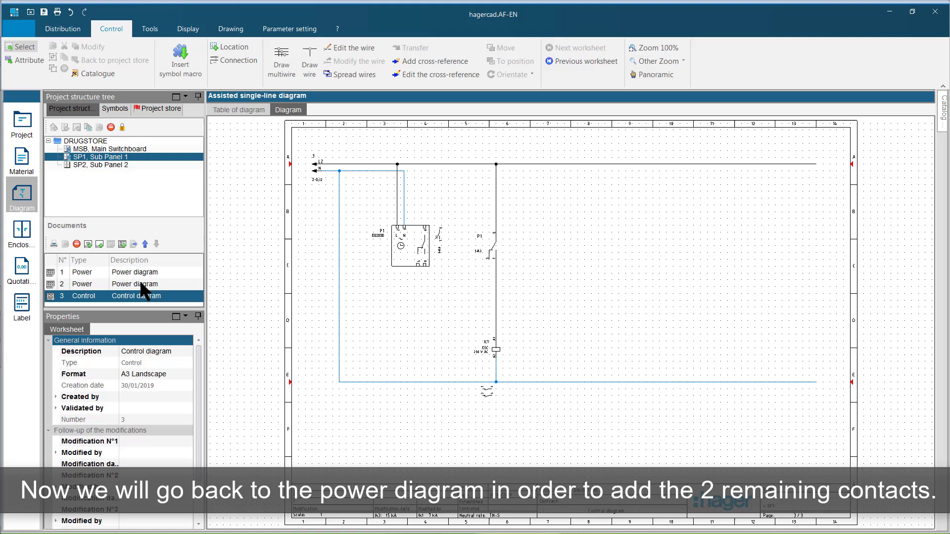
On power diagram 2, drop K1 ESC225's contacts from the Project store under circuit Q9
{"action": "left_click", "coordinate": [134, 284]}
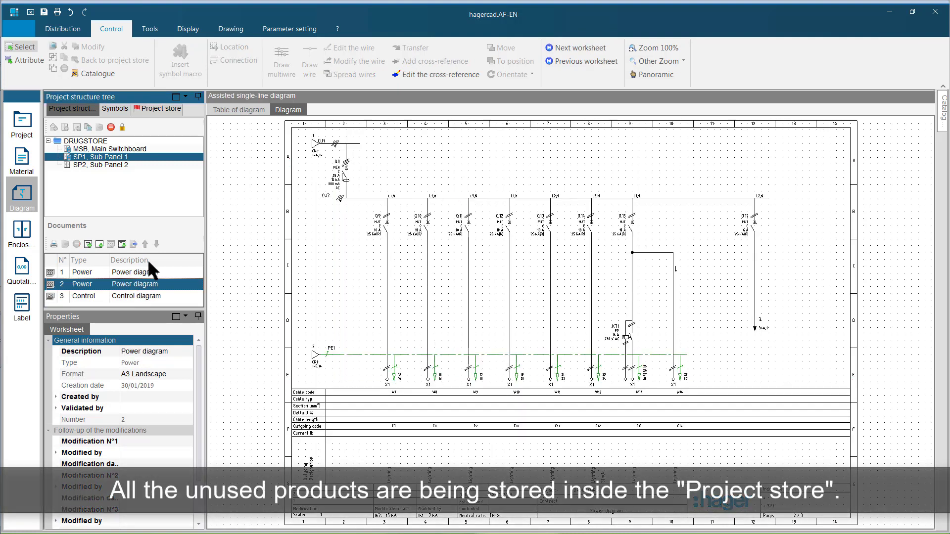
{"action": "left_click", "coordinate": [161, 109]}
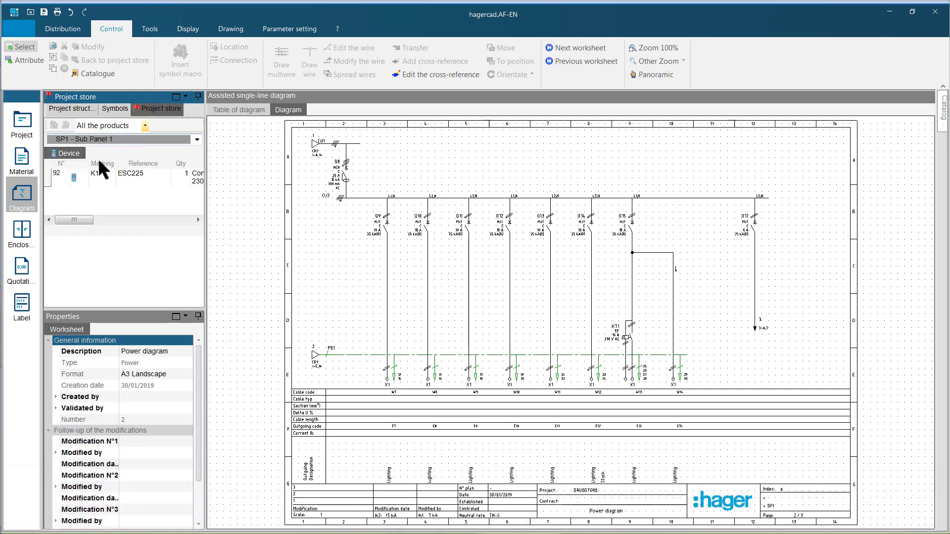
{"action": "left_click", "coordinate": [94, 173]}
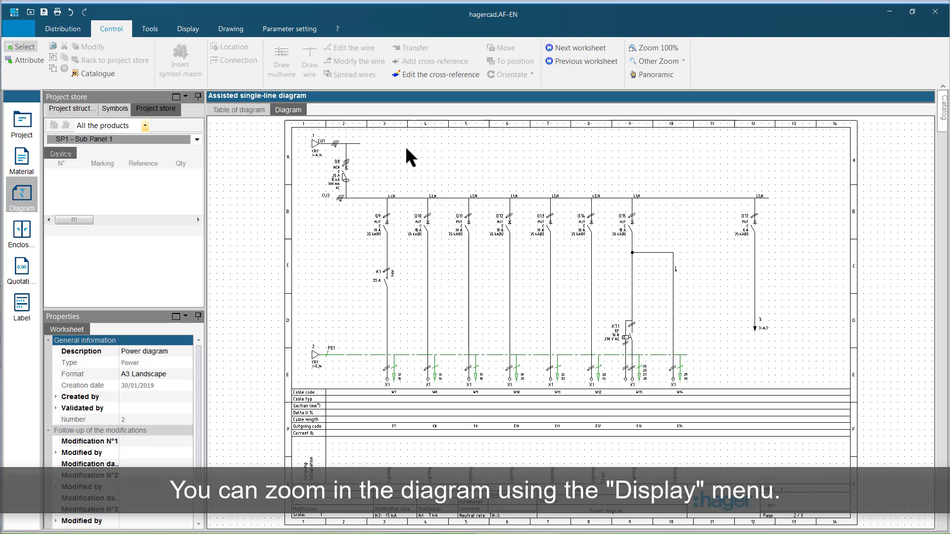
Zoom a window around contact K1, then return to the project structure list
{"action": "left_click", "coordinate": [187, 29]}
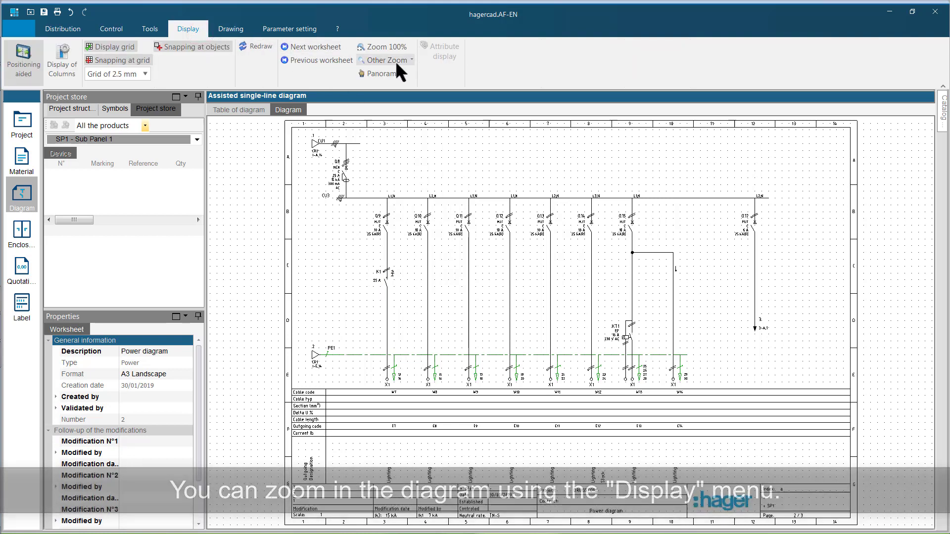
{"action": "left_click", "coordinate": [385, 60]}
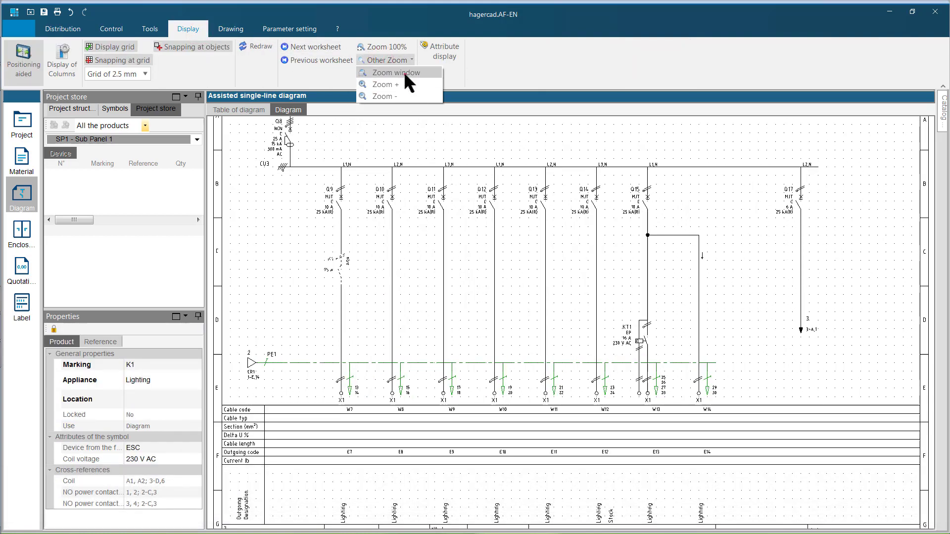
{"action": "left_click", "coordinate": [394, 72]}
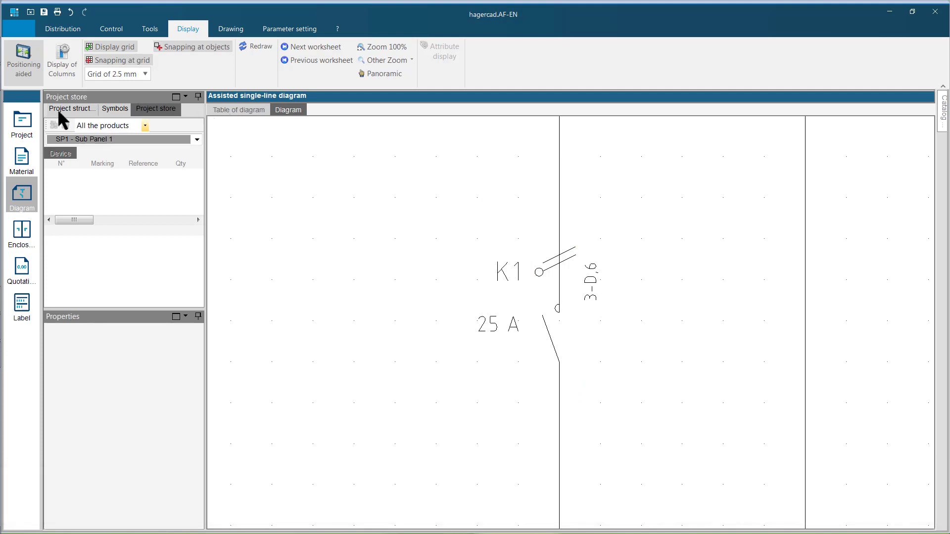
{"action": "left_click", "coordinate": [71, 109]}
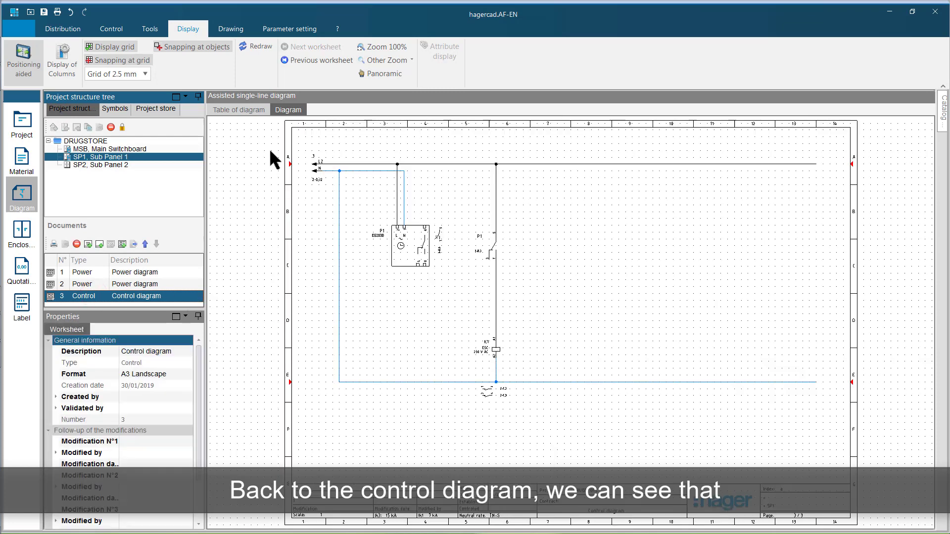
Zoom a window around coil K1 to read its references to sheet 2 at C3
{"action": "left_click", "coordinate": [385, 60]}
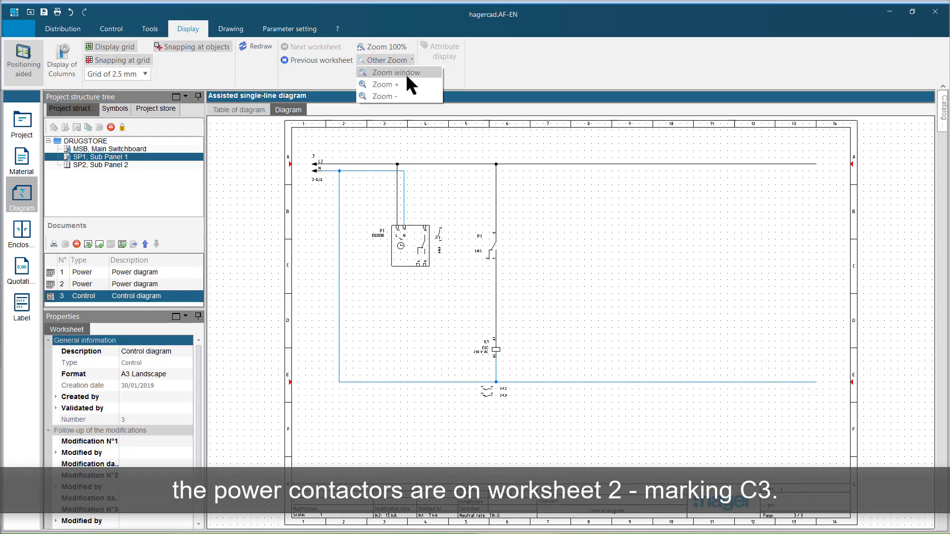
{"action": "left_click", "coordinate": [388, 72]}
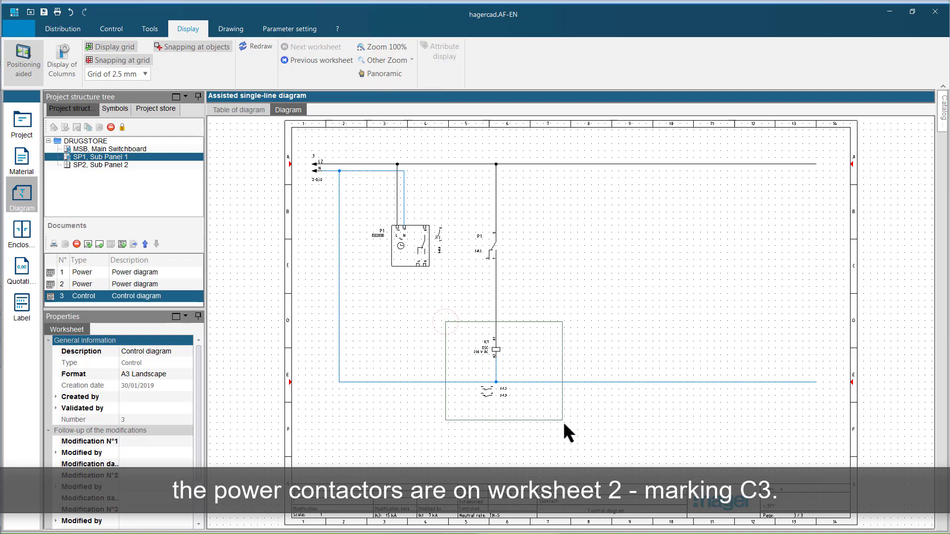